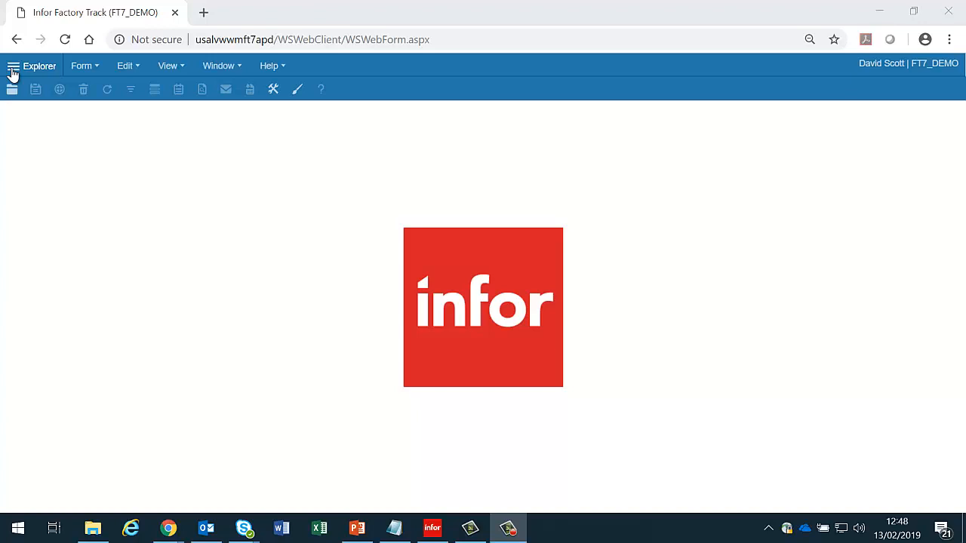
mouse_move(14, 64)
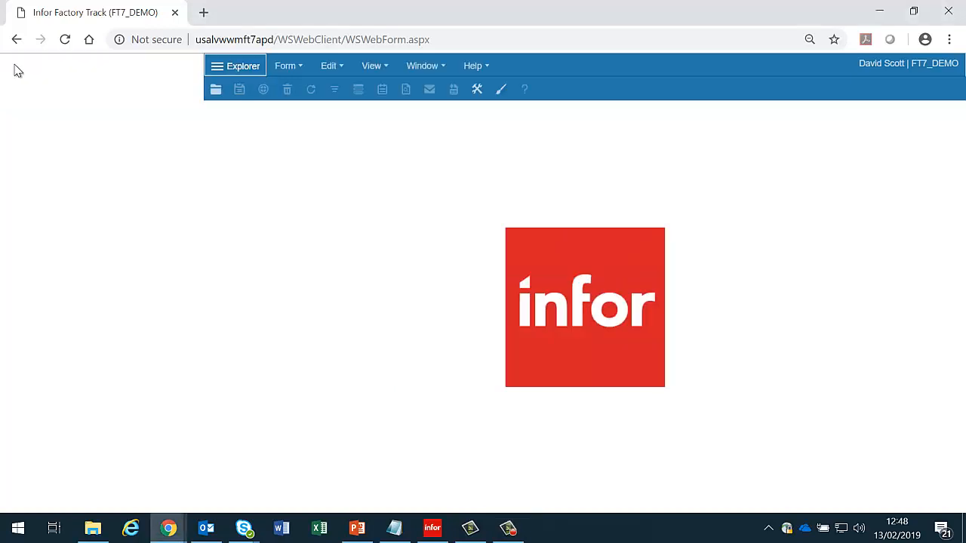
Review the DEMO site's calendar setup and scroll through its LN Communication settings
click(235, 67)
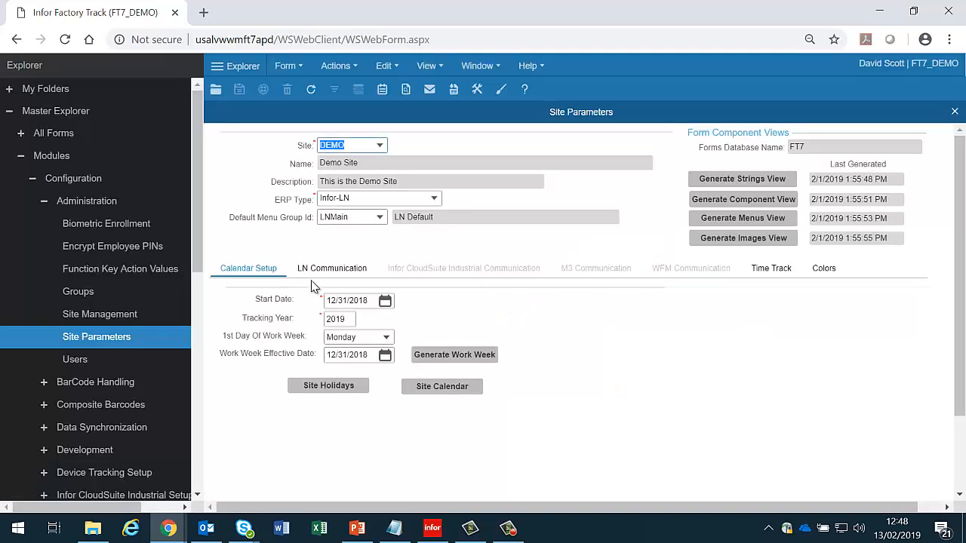
mouse_move(486, 305)
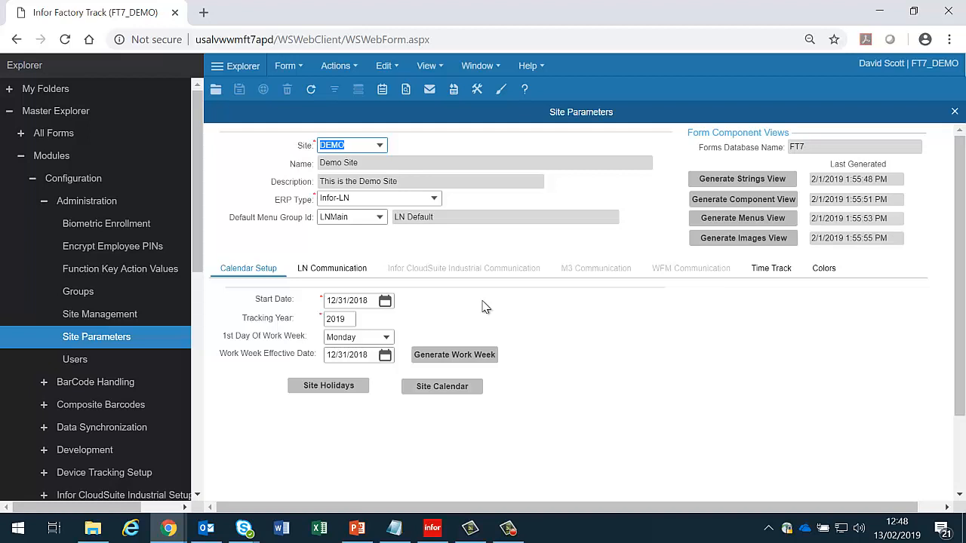
click(332, 269)
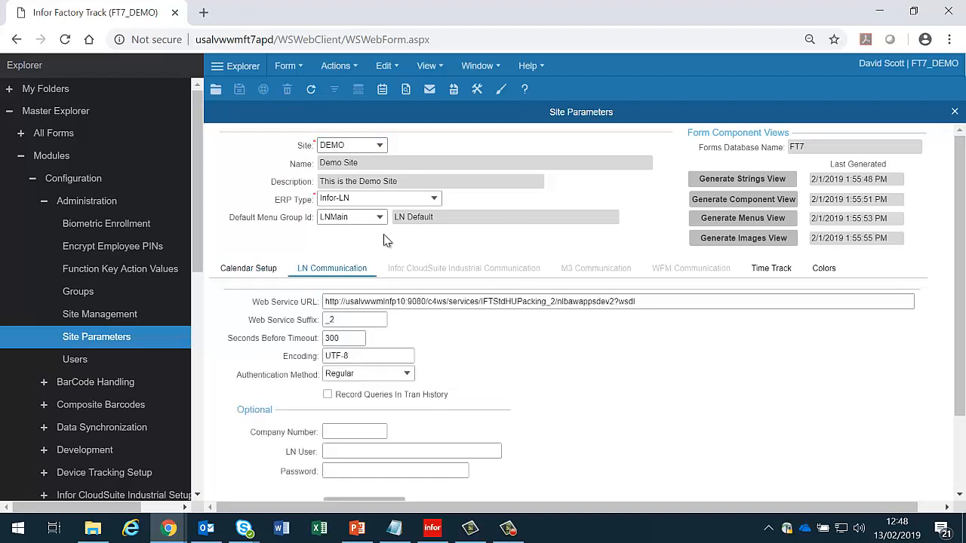
scroll(down, 3)
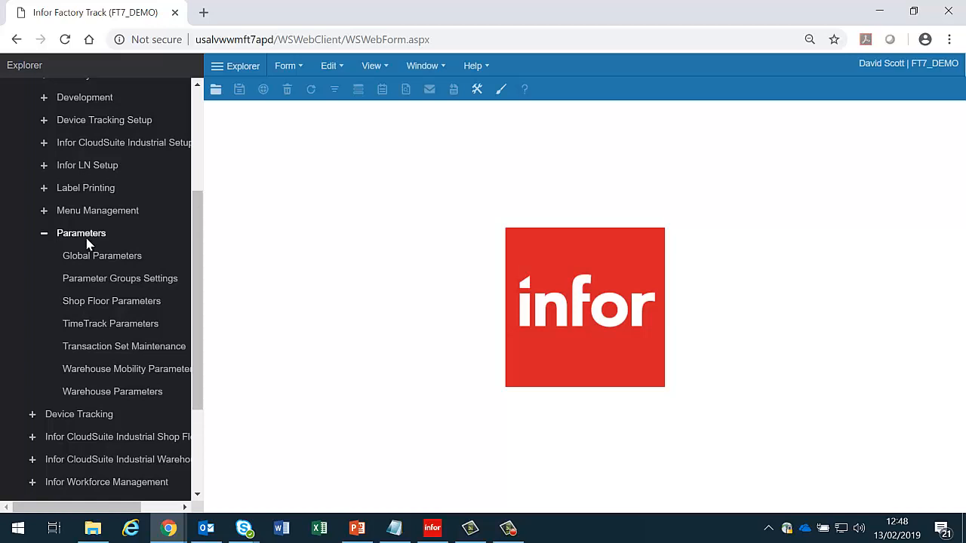
mouse_move(95, 260)
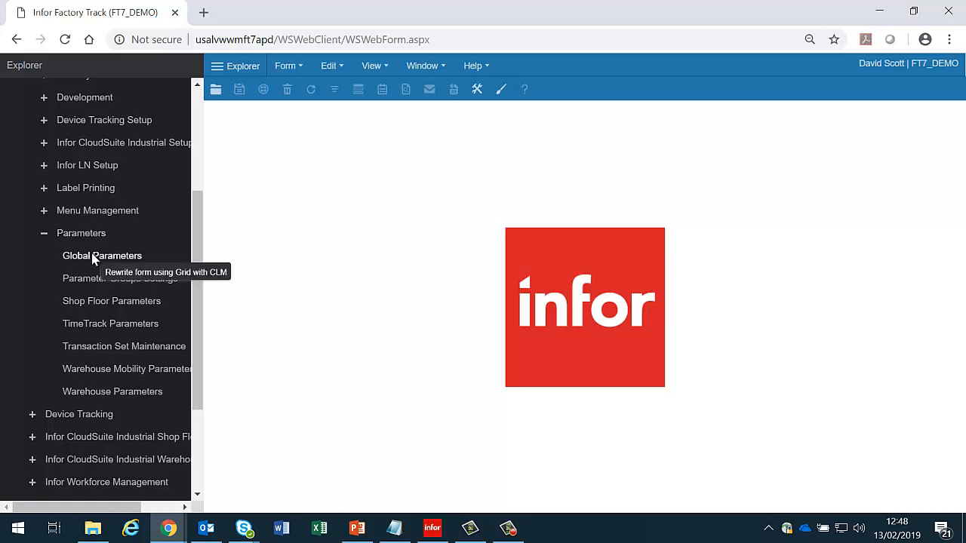
click(102, 255)
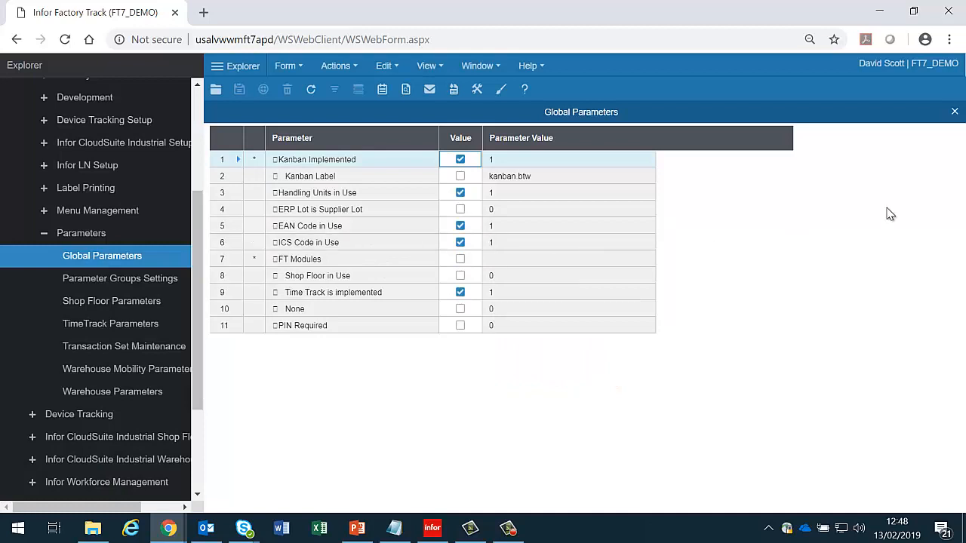
mouse_move(952, 113)
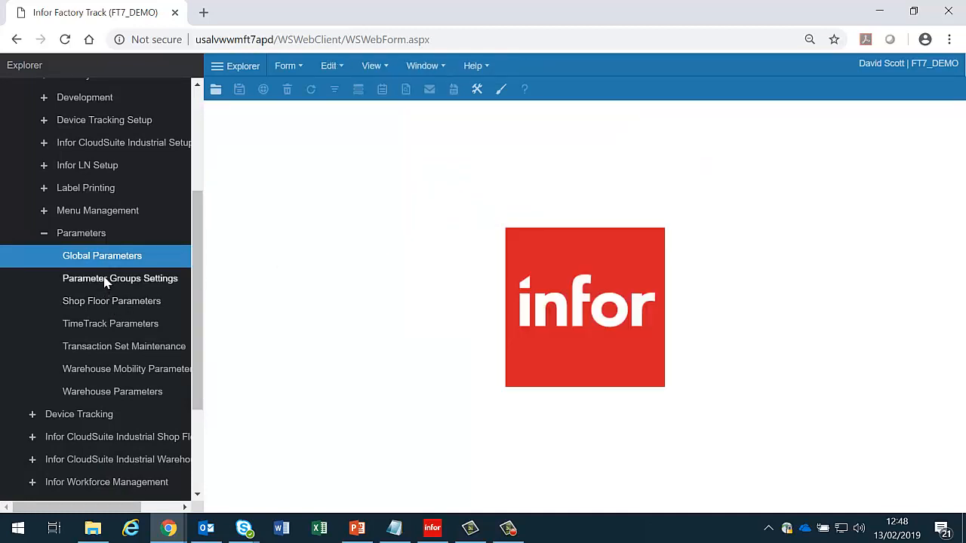
click(120, 278)
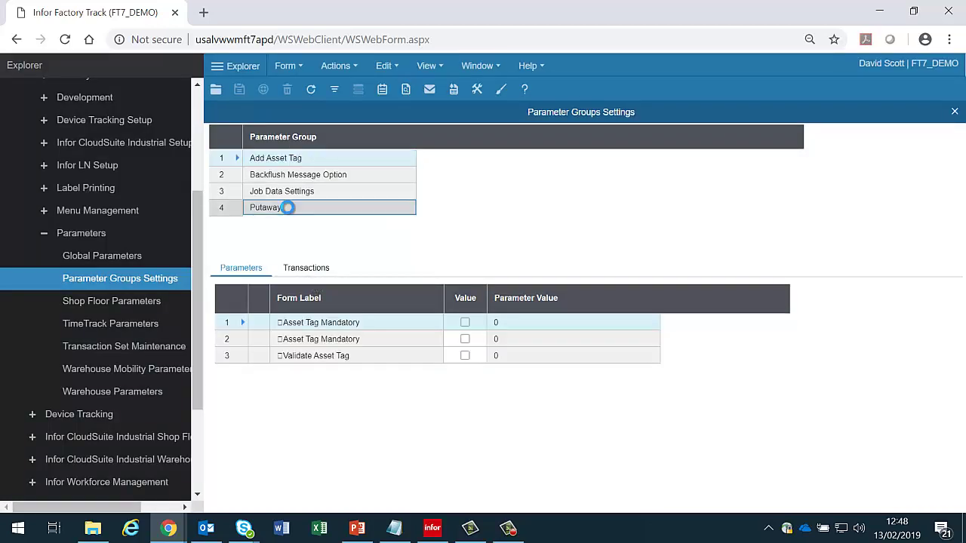
click(265, 208)
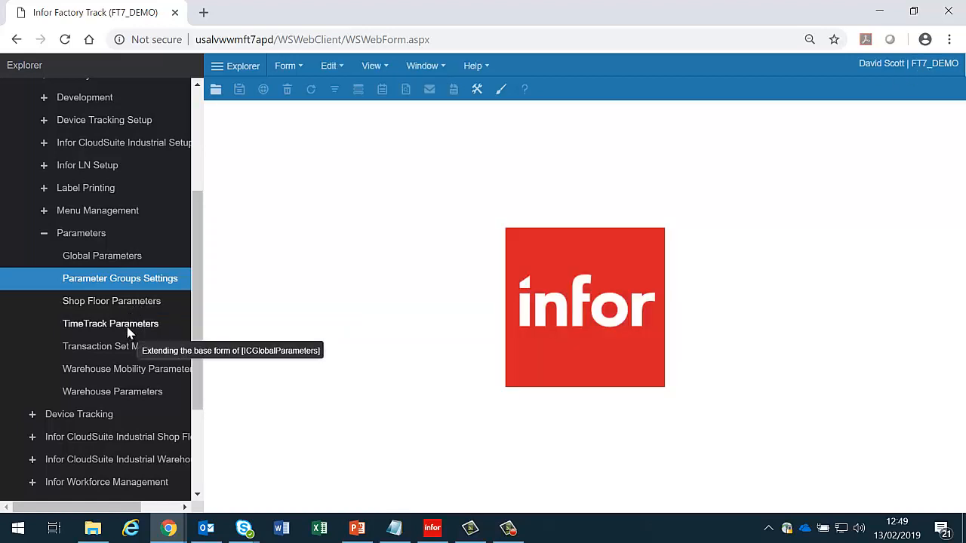
mouse_move(134, 364)
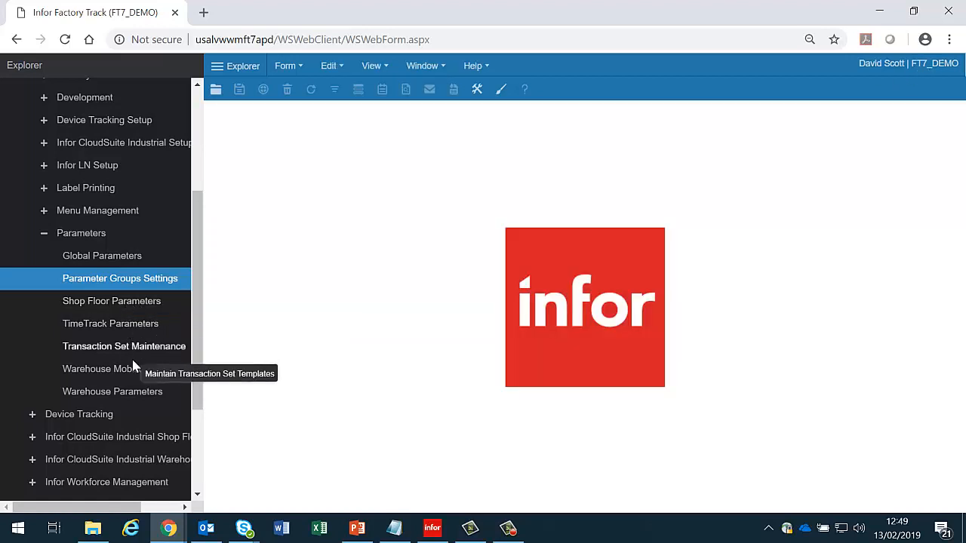
mouse_move(134, 374)
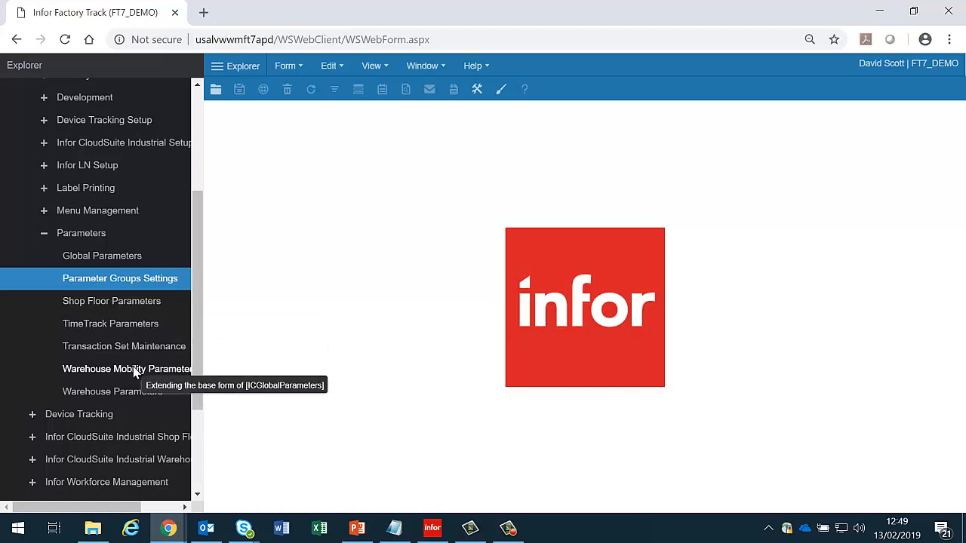
mouse_move(127, 335)
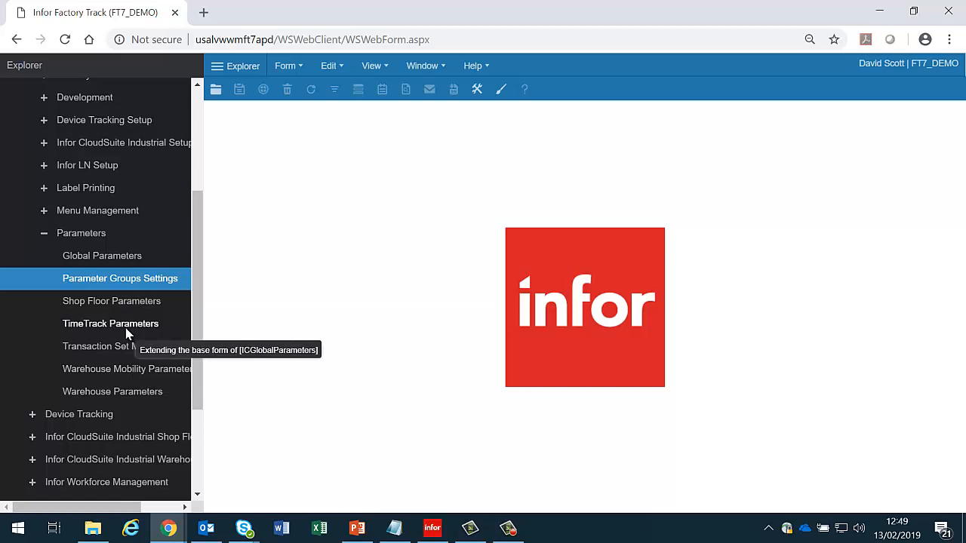
mouse_move(133, 371)
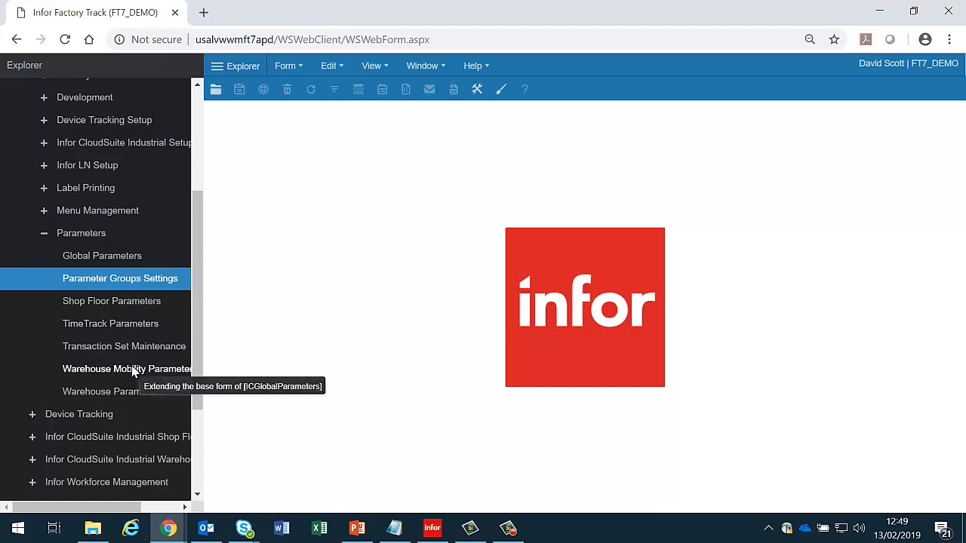
click(112, 302)
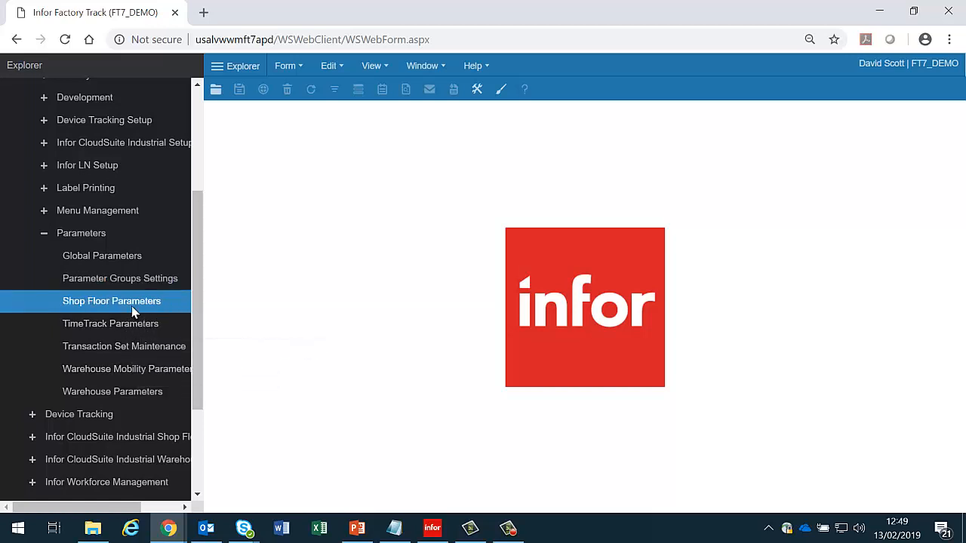
double_click(112, 302)
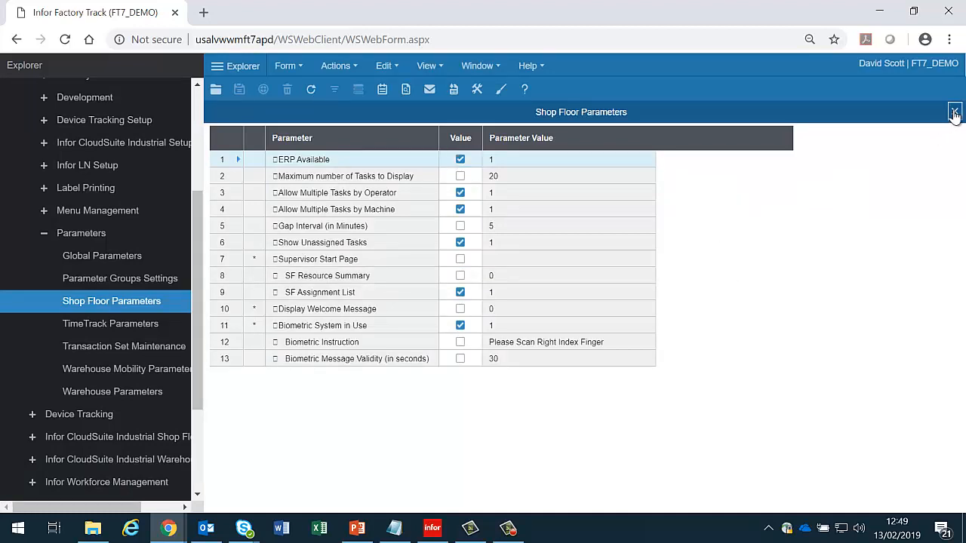
click(954, 115)
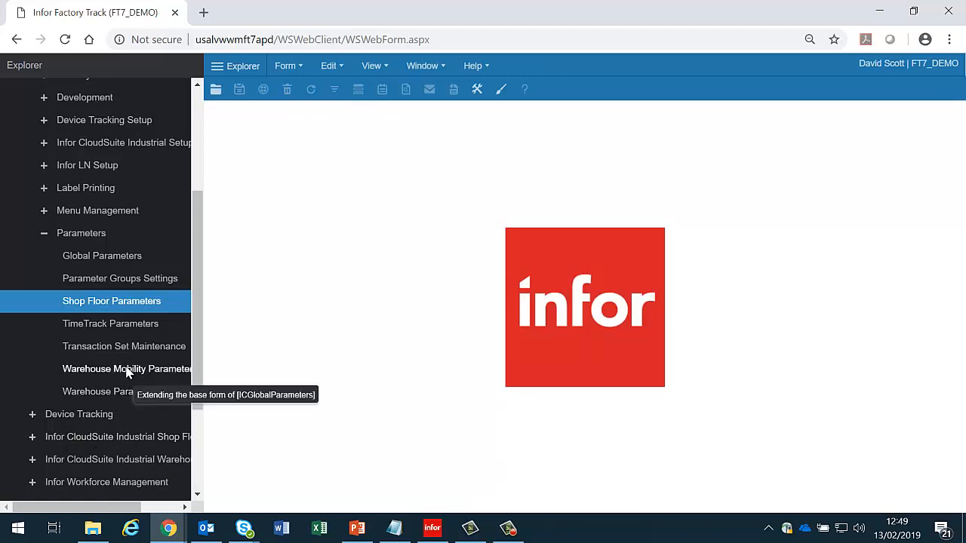
click(124, 346)
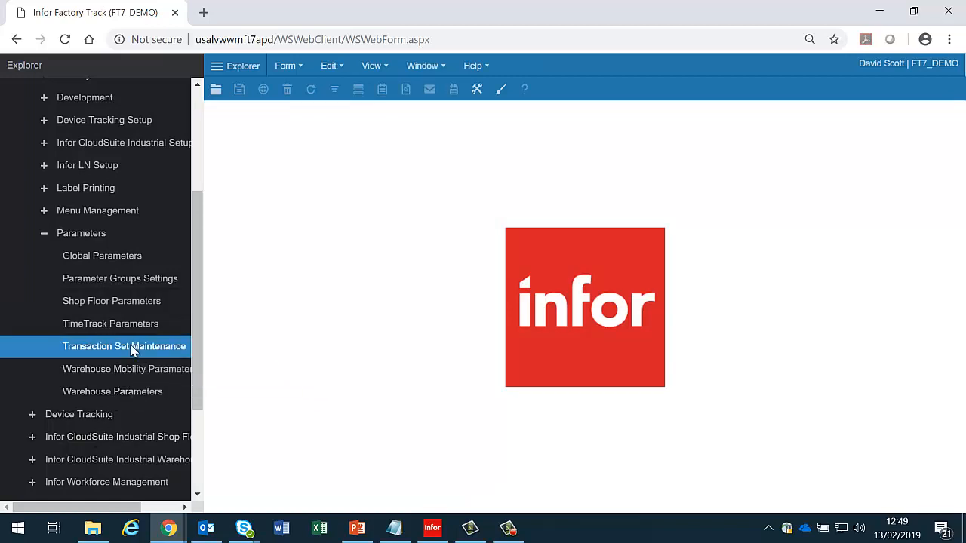
Compare the As Built Maintenance and Allocate Release transactions in Transaction Set Maintenance
double_click(123, 346)
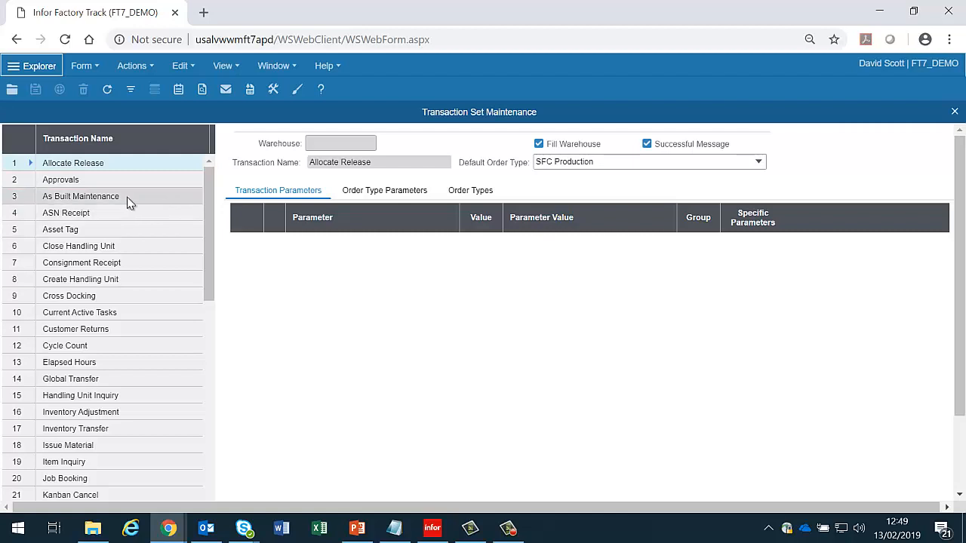
click(82, 196)
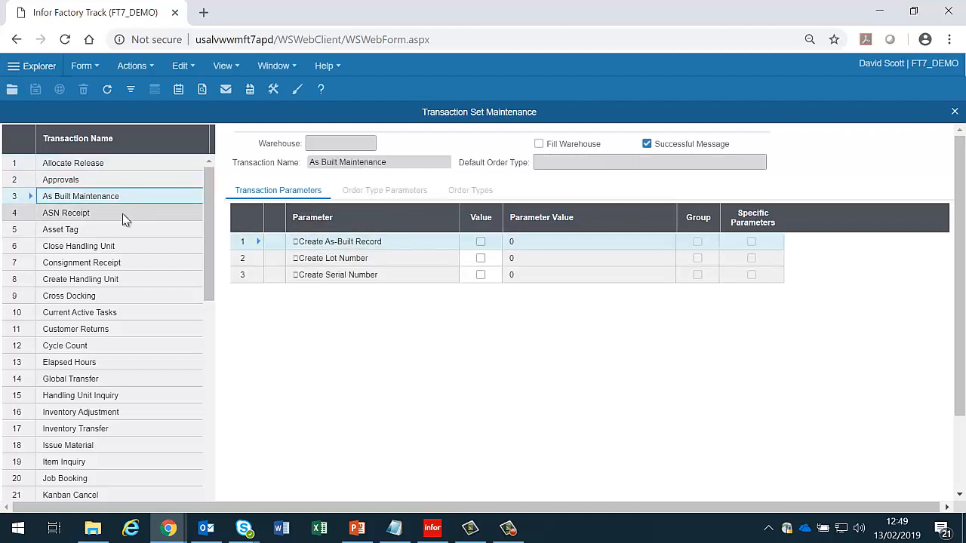
click(73, 163)
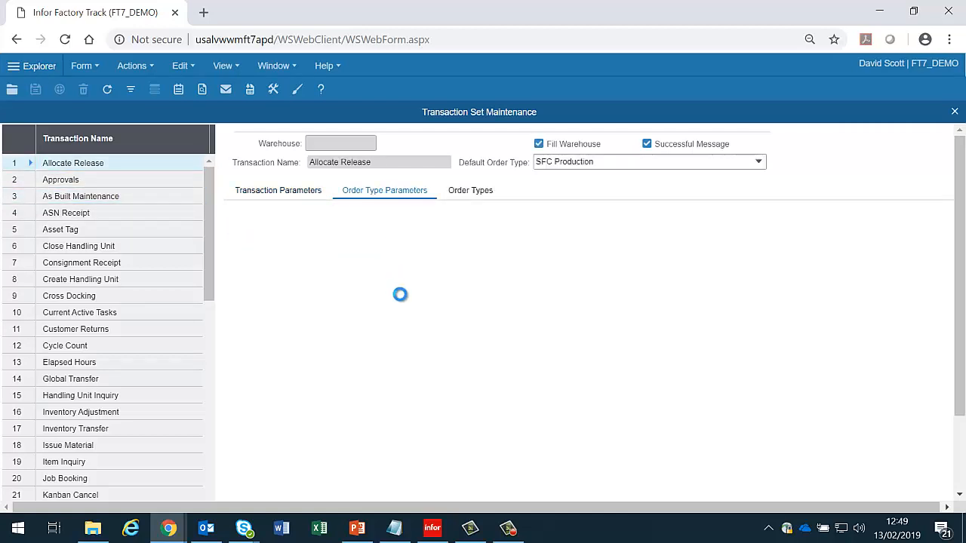
Review the Order Type Parameters of the Allocate Release transaction
click(383, 190)
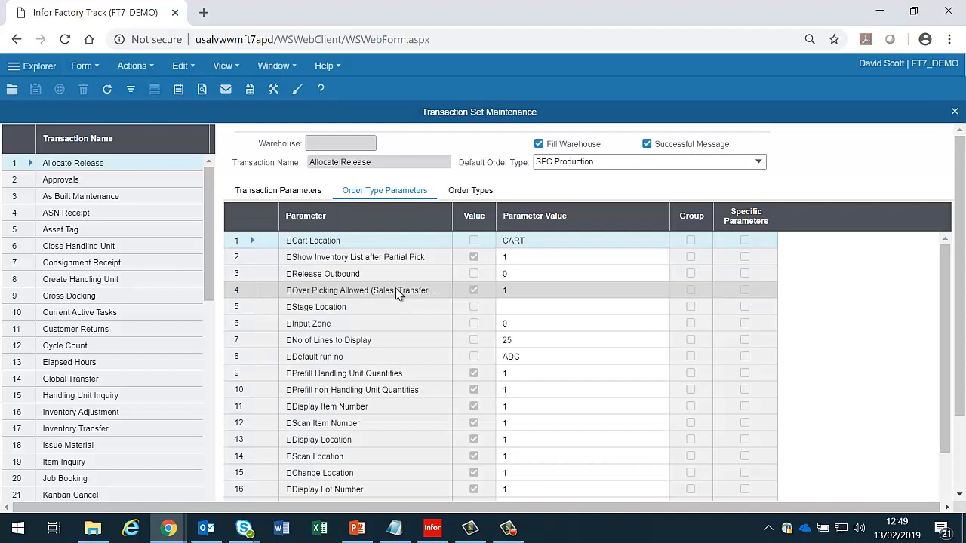
mouse_move(392, 296)
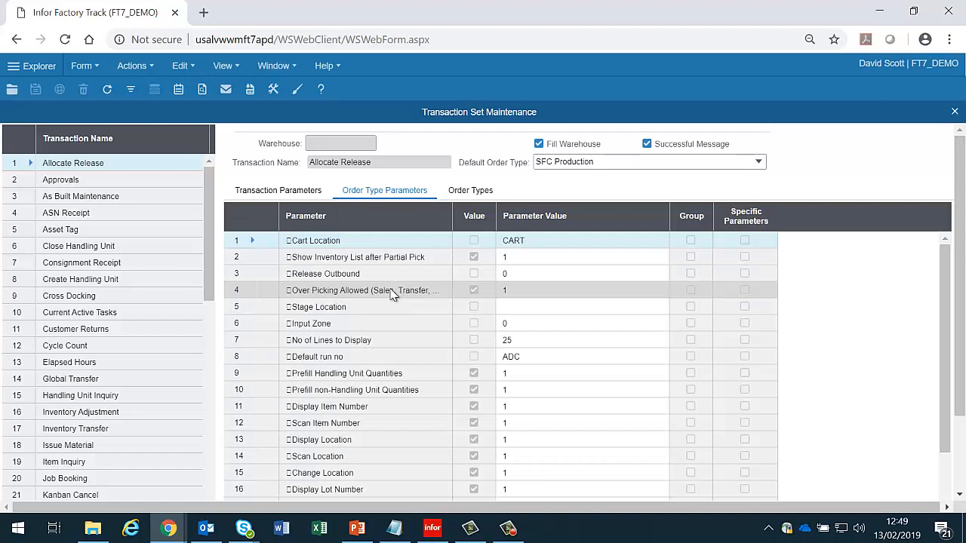
click(339, 240)
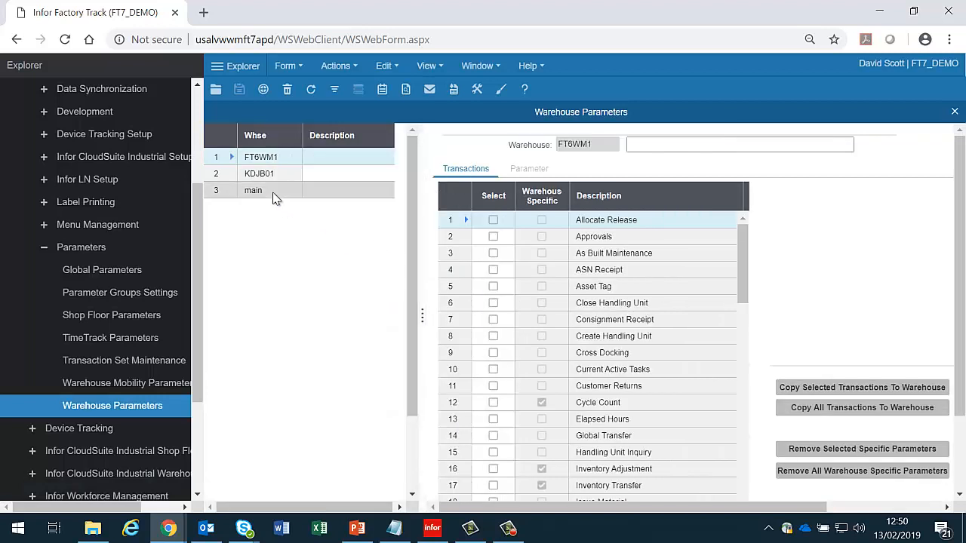
Switch the Warehouse Parameters transaction list from FT6WM1 to warehouse main
click(253, 190)
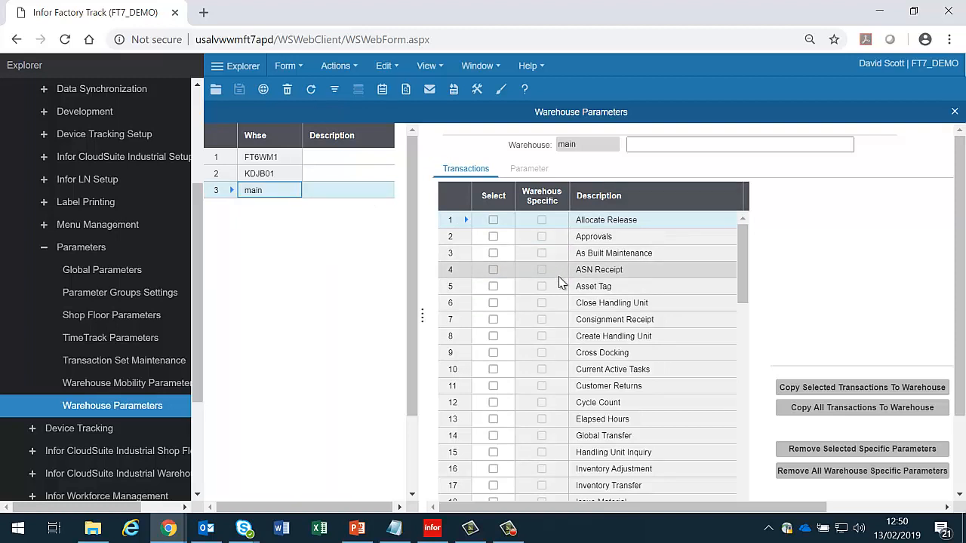
mouse_move(365, 254)
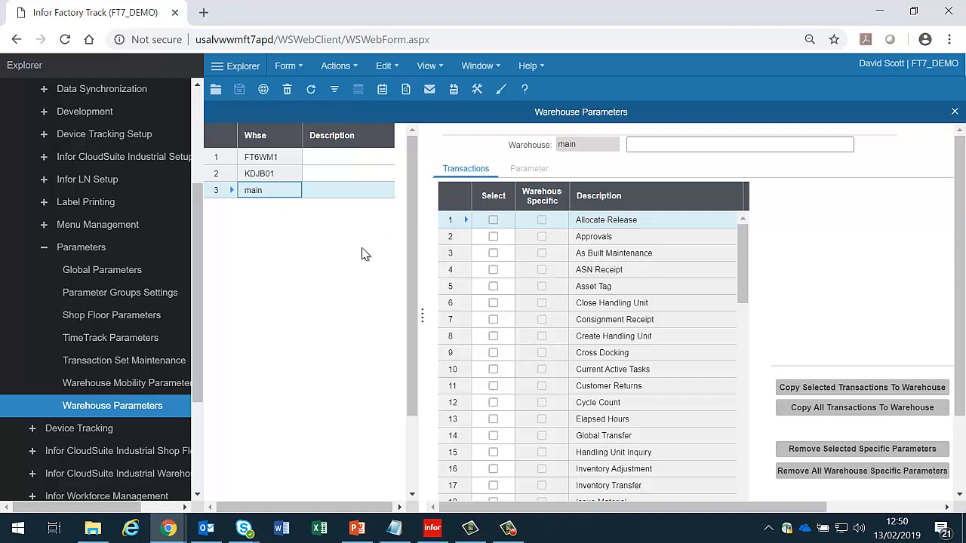
mouse_move(569, 347)
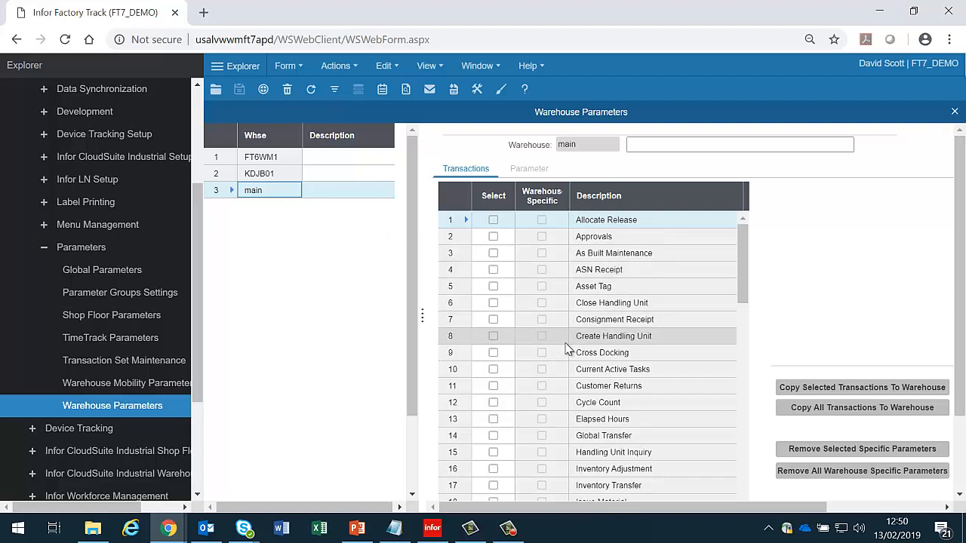
mouse_move(939, 117)
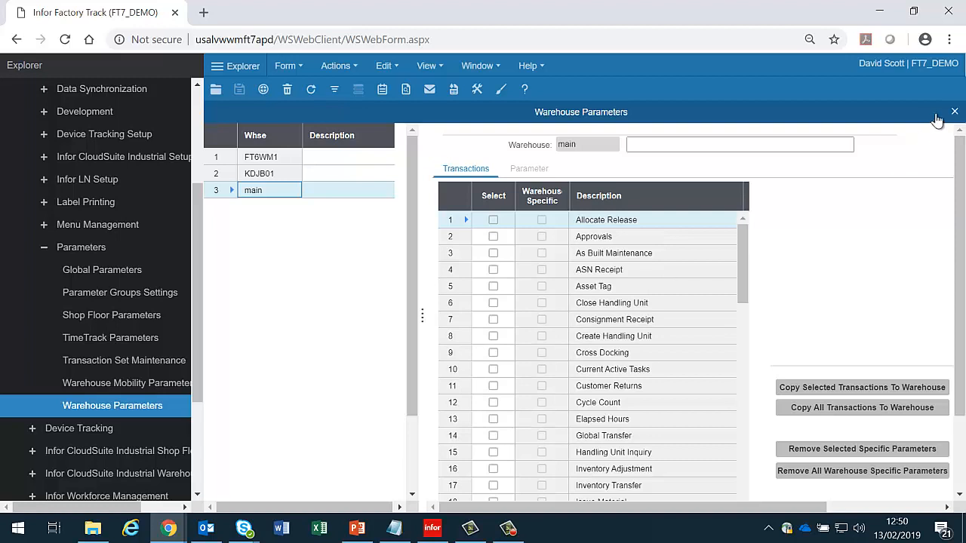